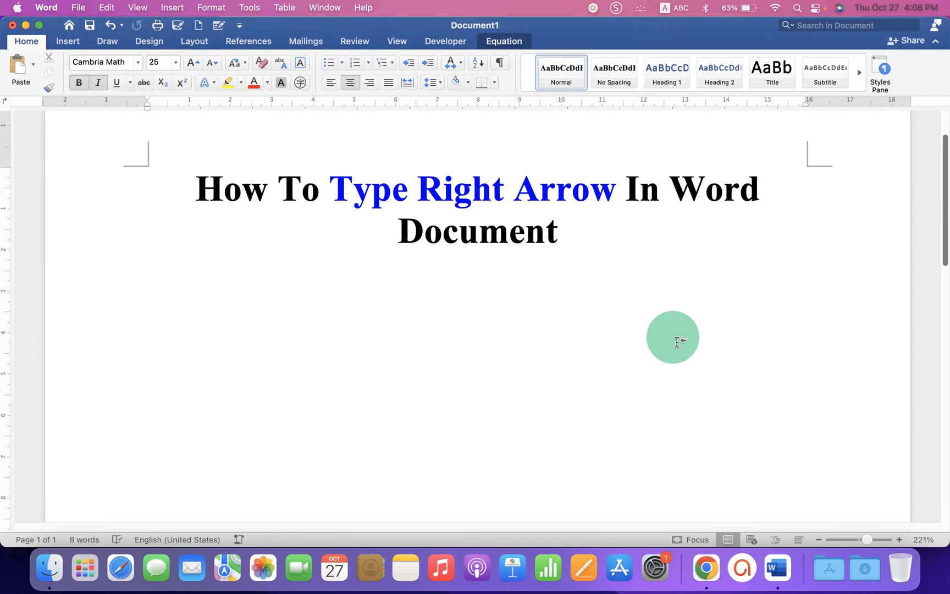
- Place the cursor on the blank line below the title and show the Insert ribbon commands
left_click(478, 315)
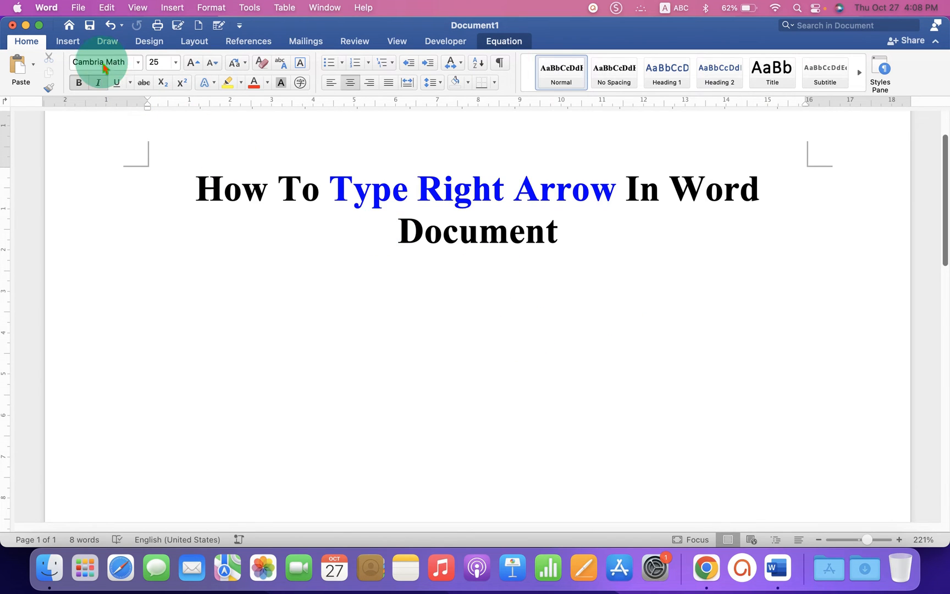
left_click(67, 41)
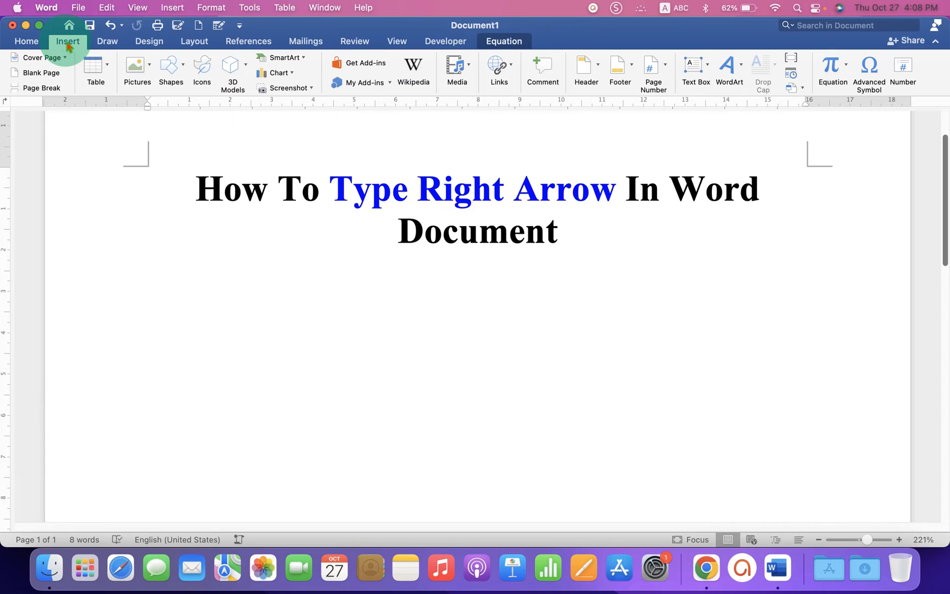
left_click(477, 313)
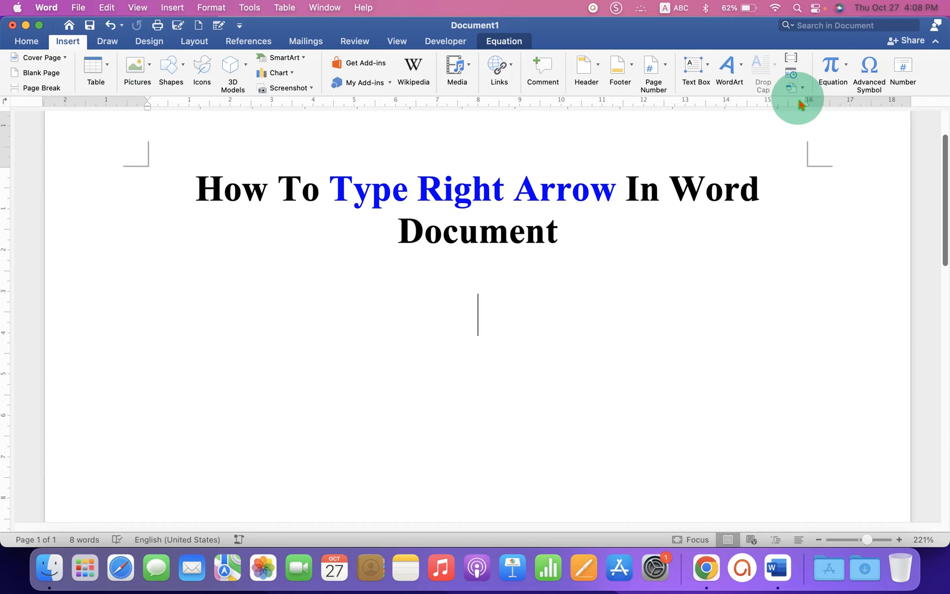
mouse_move(833, 66)
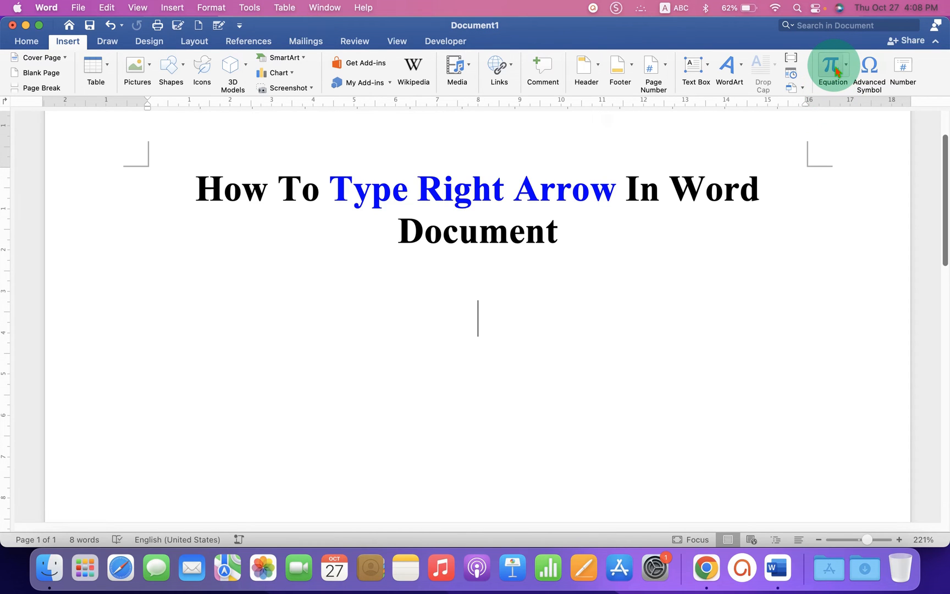
- Insert an equation below the title and type \rightarrow into it
left_click(833, 69)
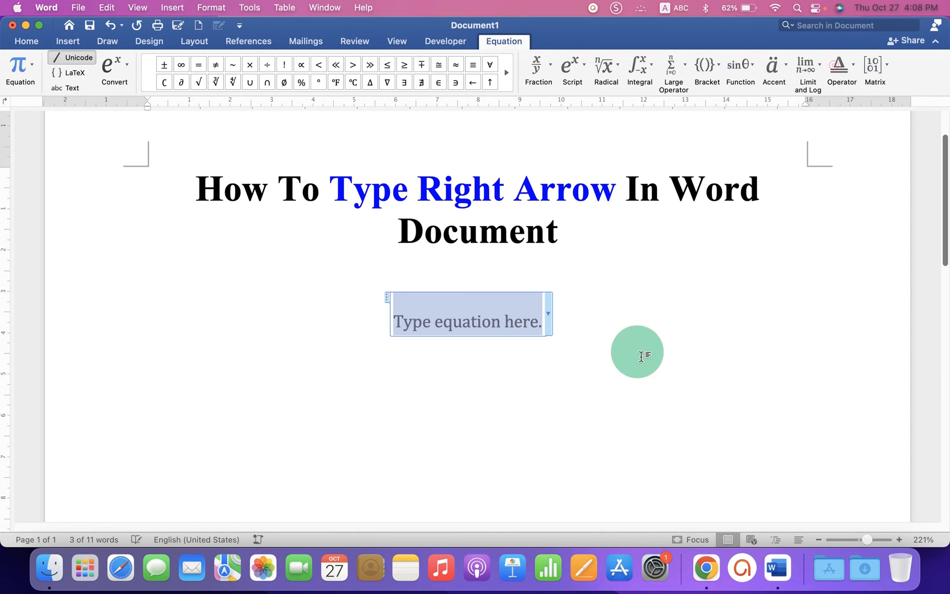
mouse_move(552, 361)
type("\\")
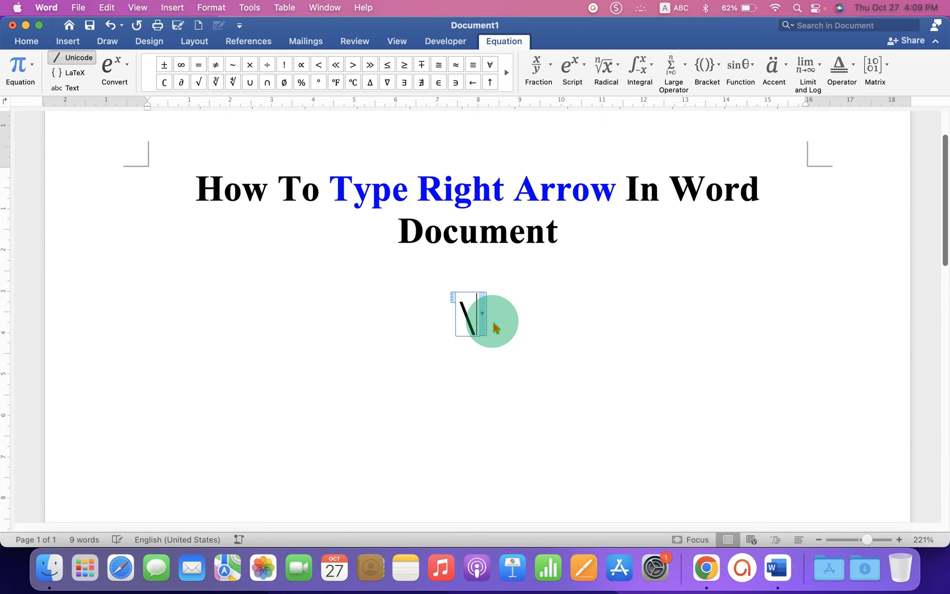
mouse_move(493, 424)
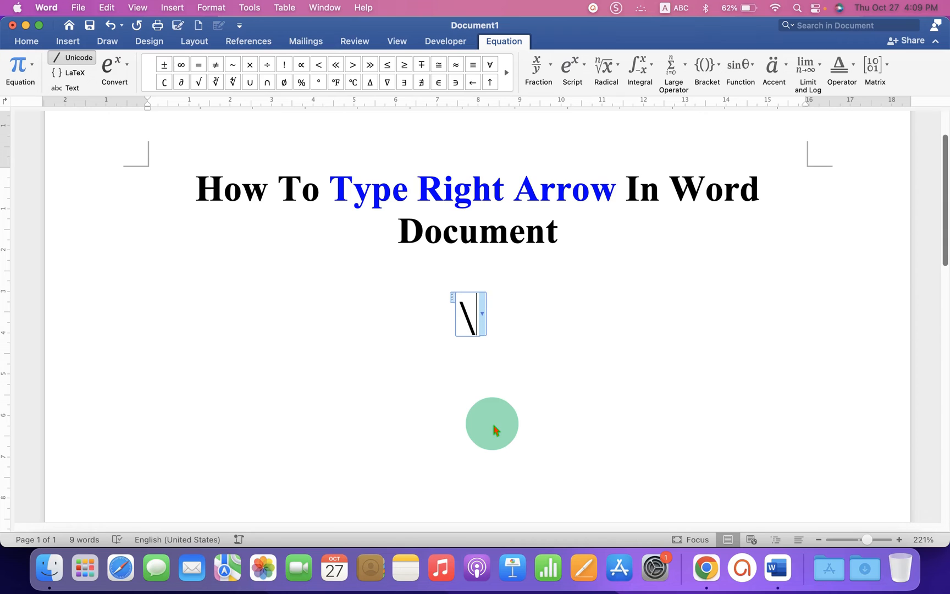
type("\\rightar")
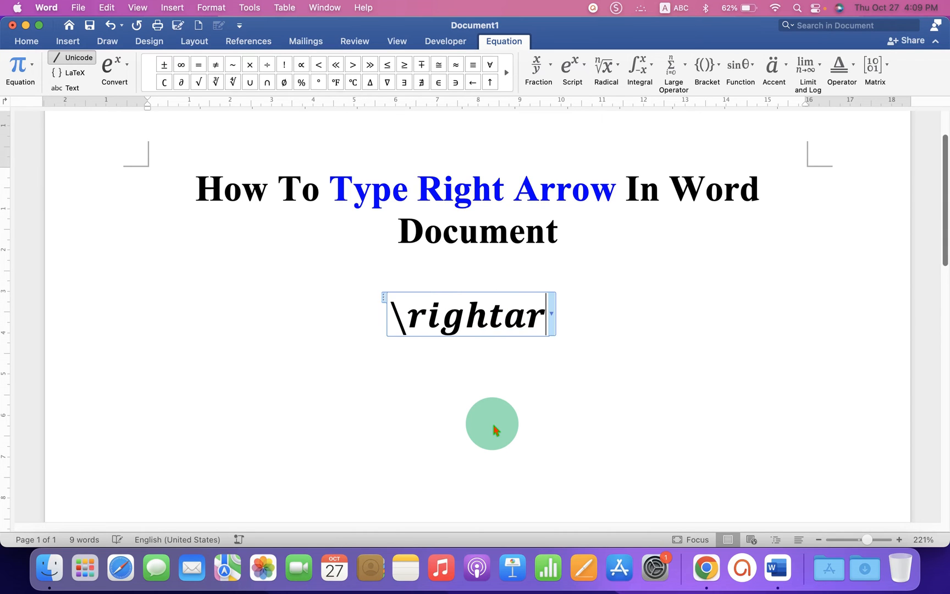
type("row")
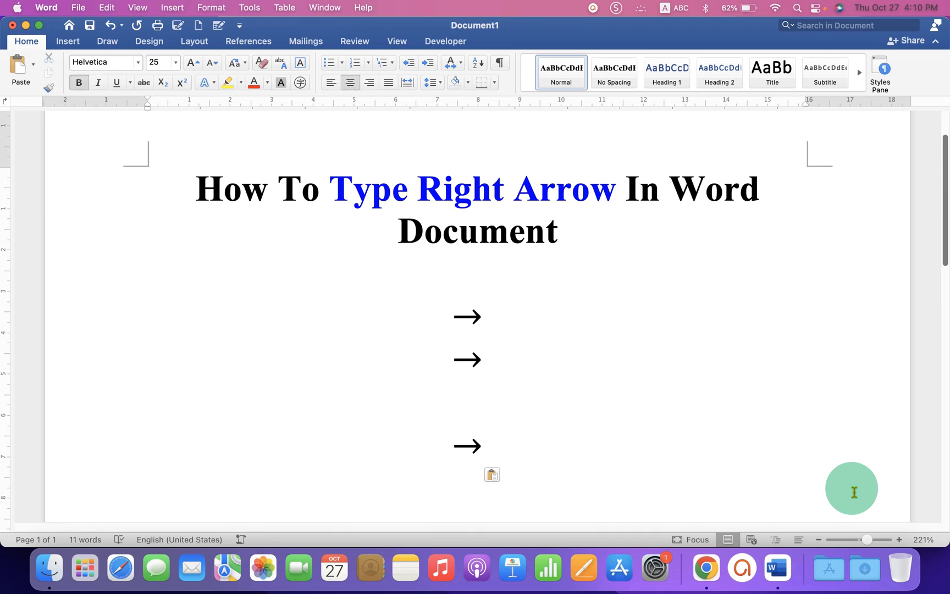
- Move the cursor to a new blank line below the third right-arrow symbol
left_click(479, 488)
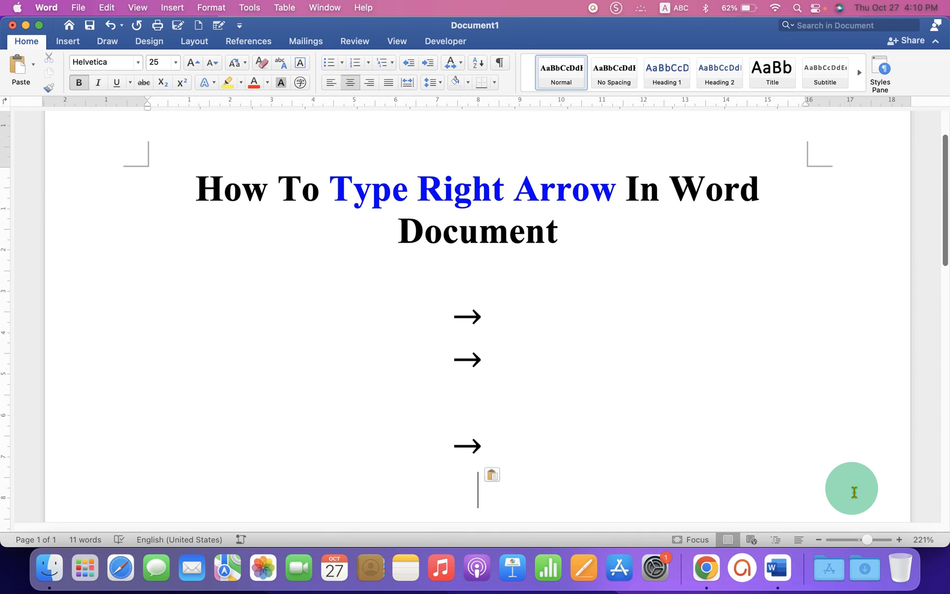